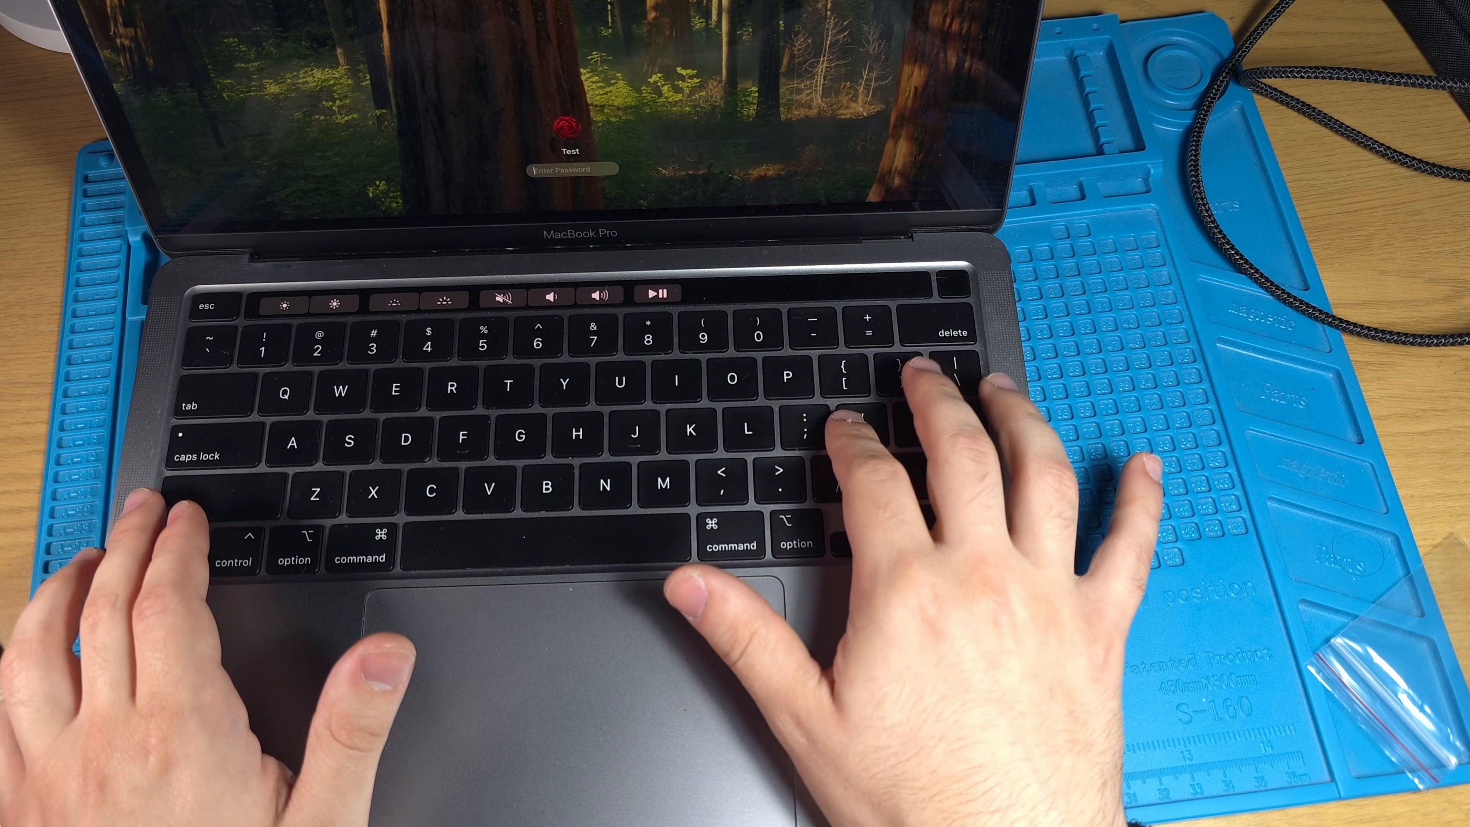
- Enter the account password on the lock screen to unlock the Mac
{"action": "type", "text": "password"}
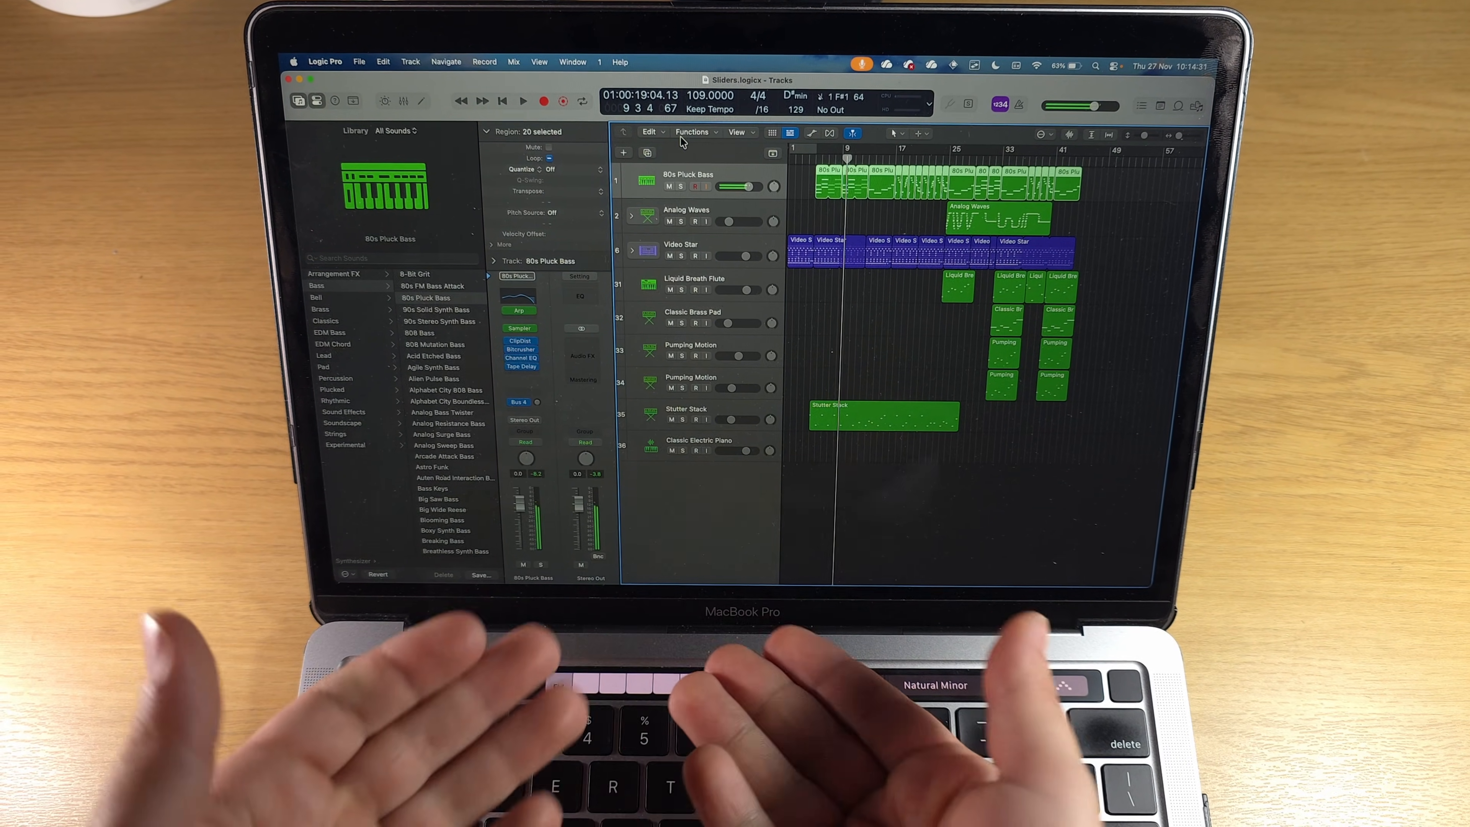
- Start playback of the project with the 80s Pluck Bass track via the transport Play button
{"action": "left_click", "coordinate": [531, 91]}
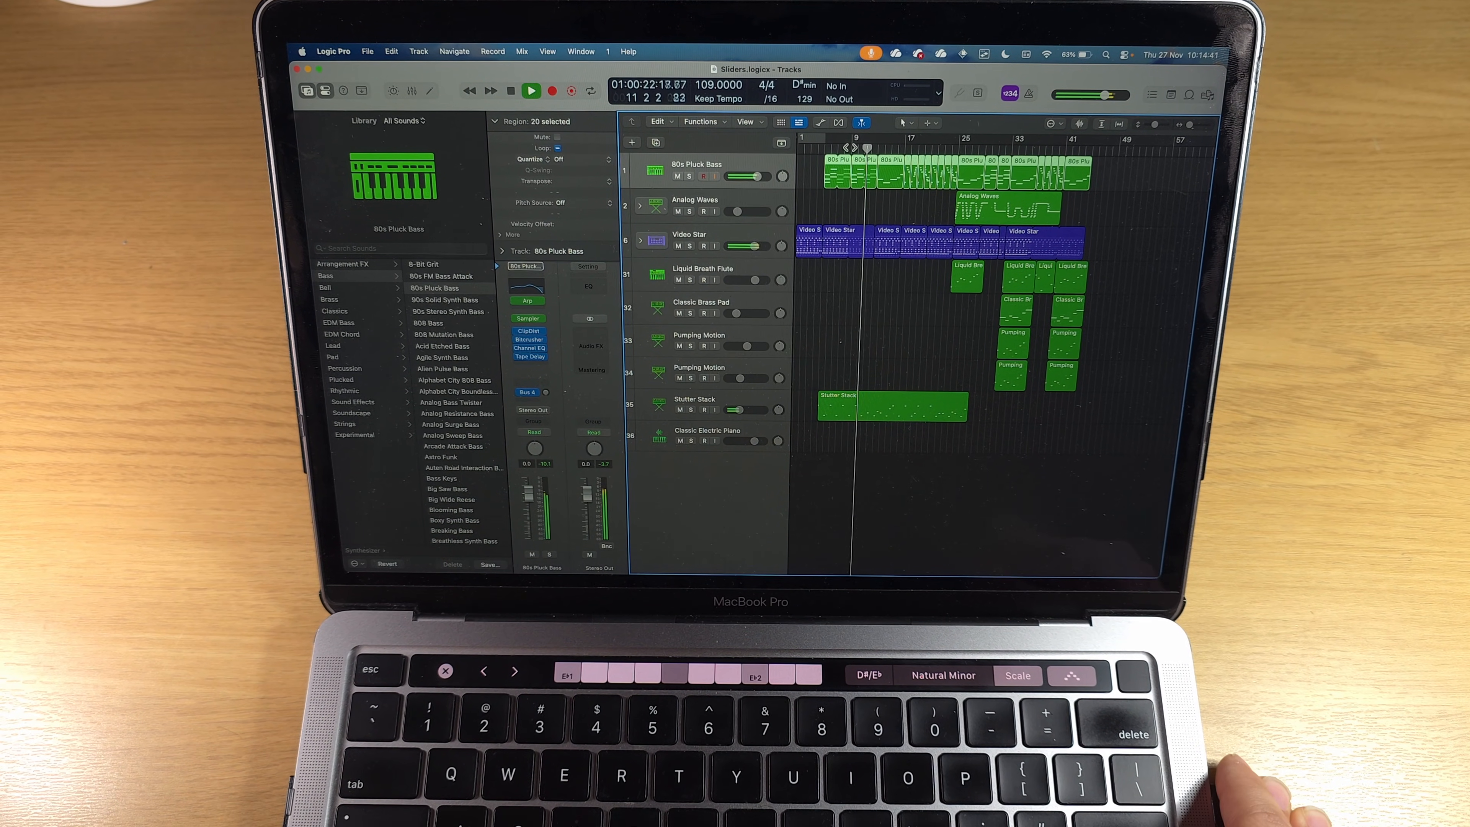